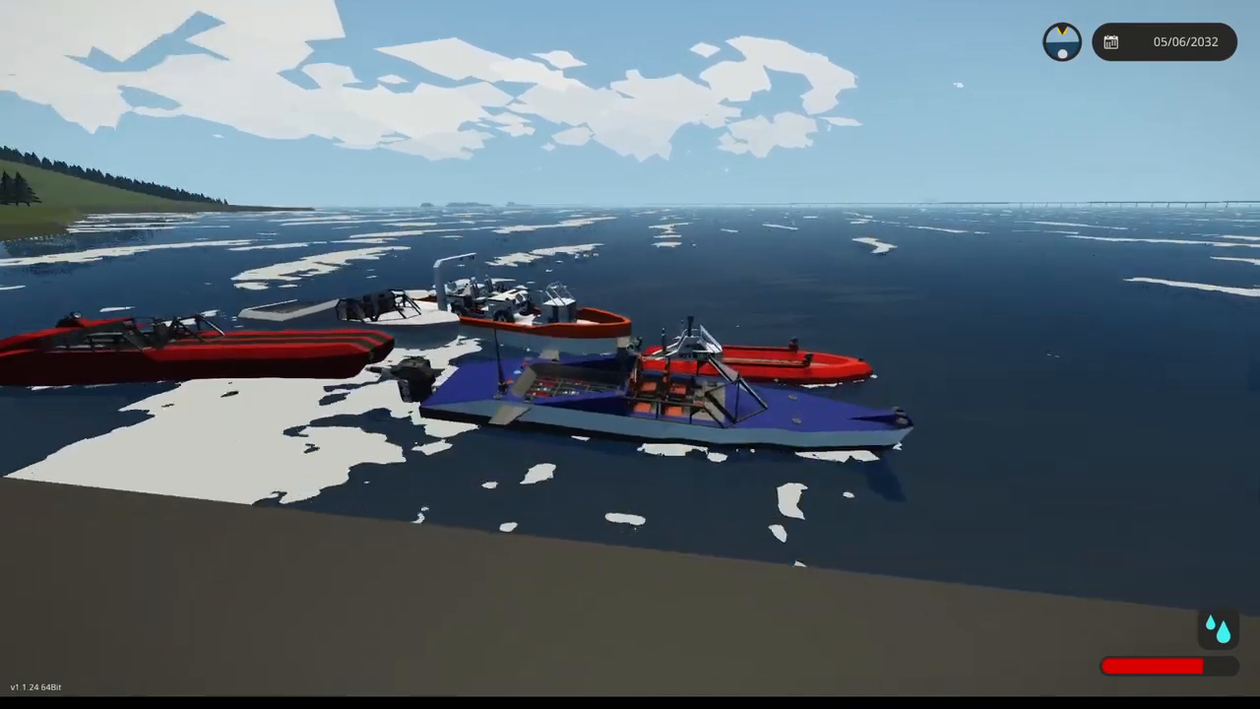
{"action": "mouse_move", "coordinate": [630, 355]}
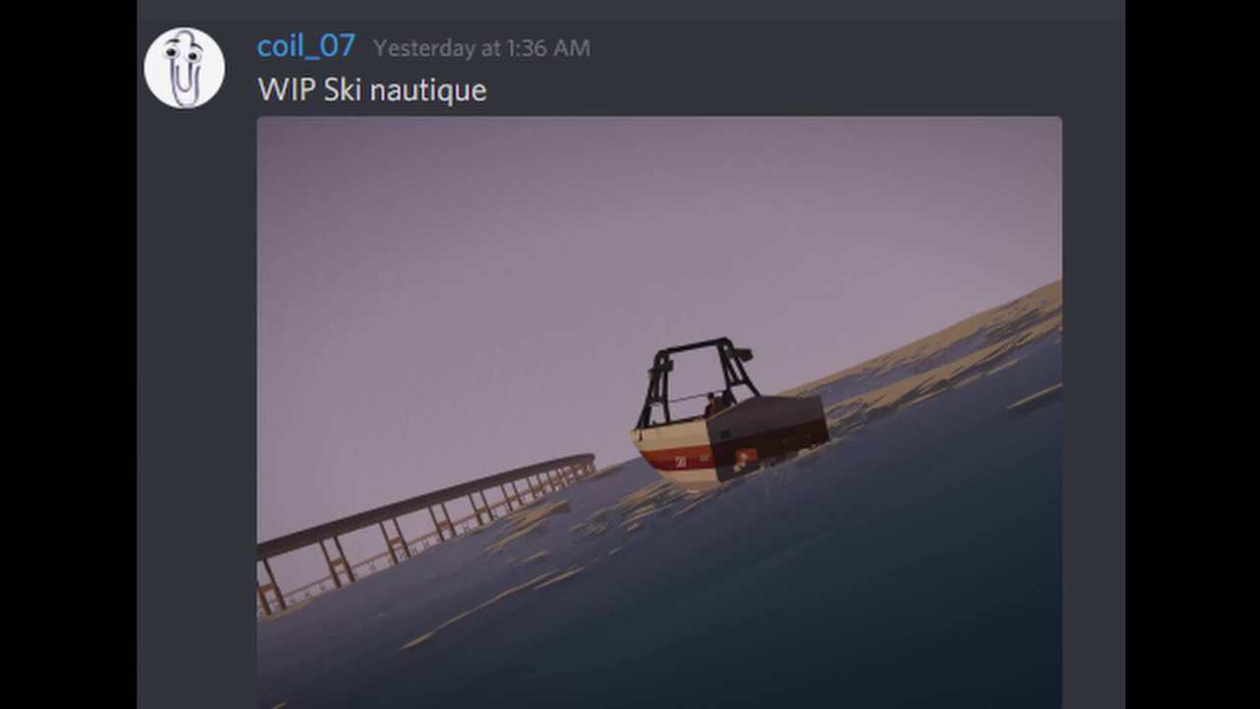
Activate the Merge tool and pick a hull body to merge into the main vehicle.
{"action": "scroll", "scroll_direction": "down", "scroll_amount": 3}
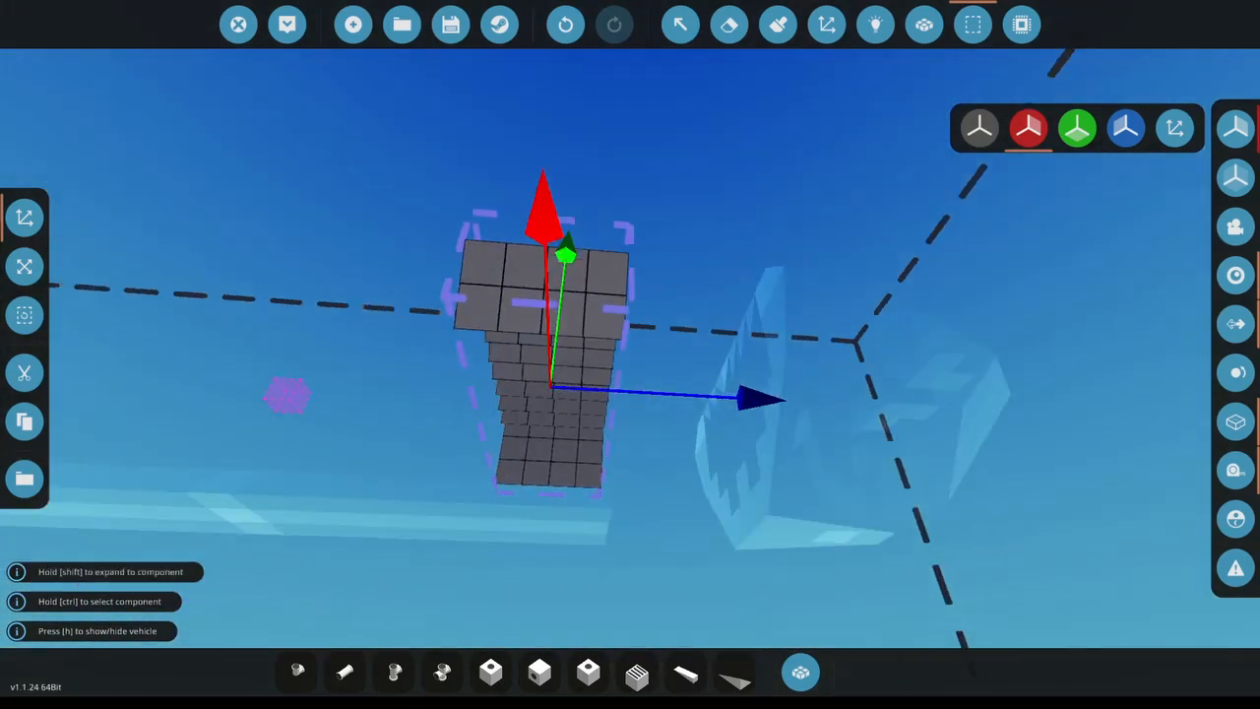
{"action": "mouse_move", "coordinate": [23, 421]}
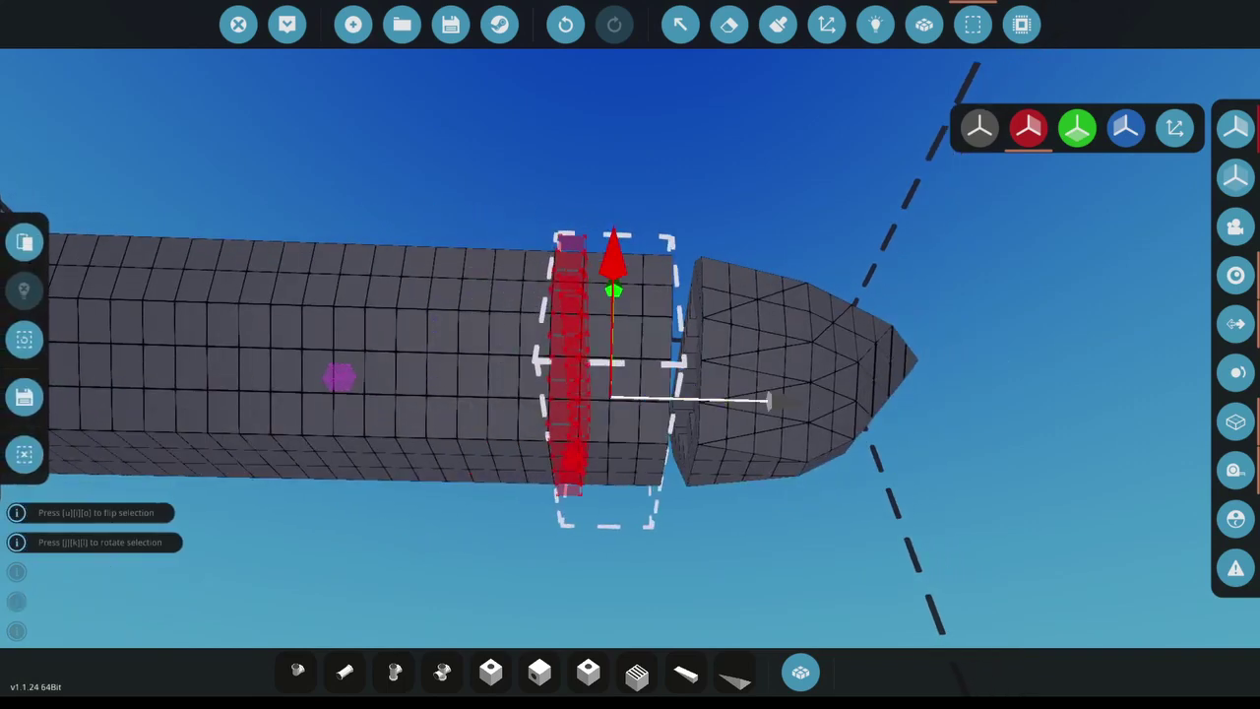
{"action": "left_click", "coordinate": [924, 23]}
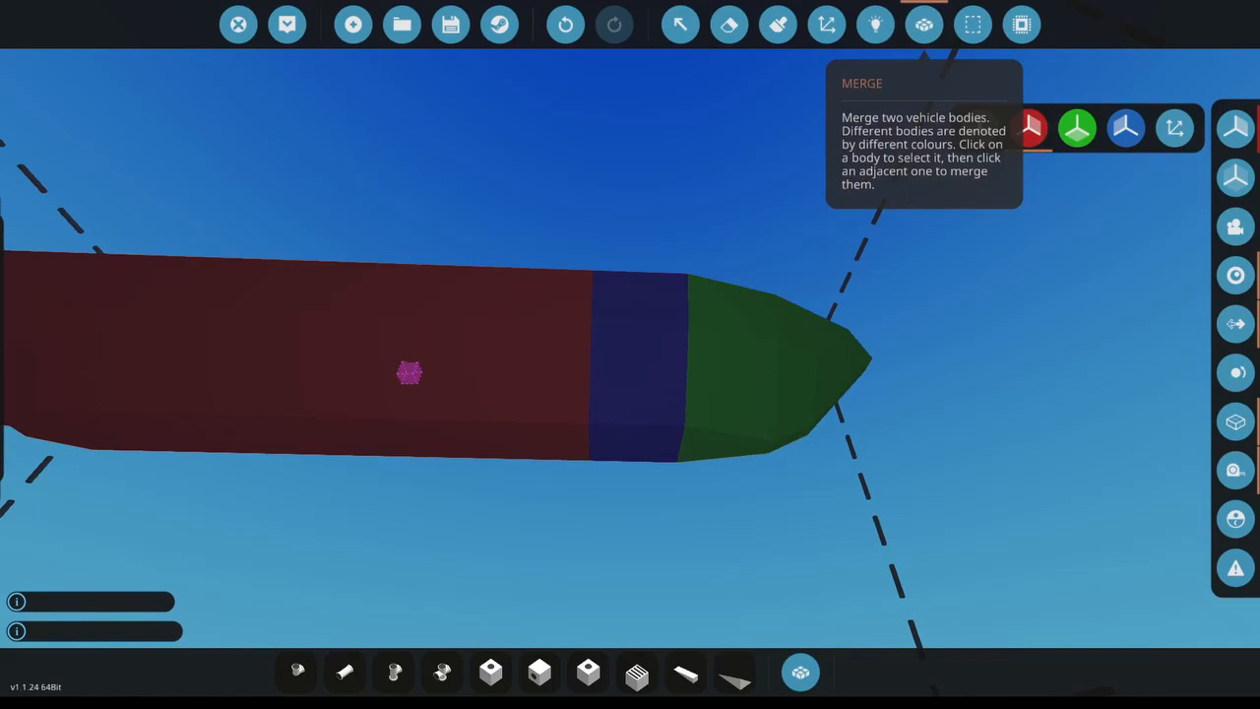
{"action": "left_click", "coordinate": [924, 24]}
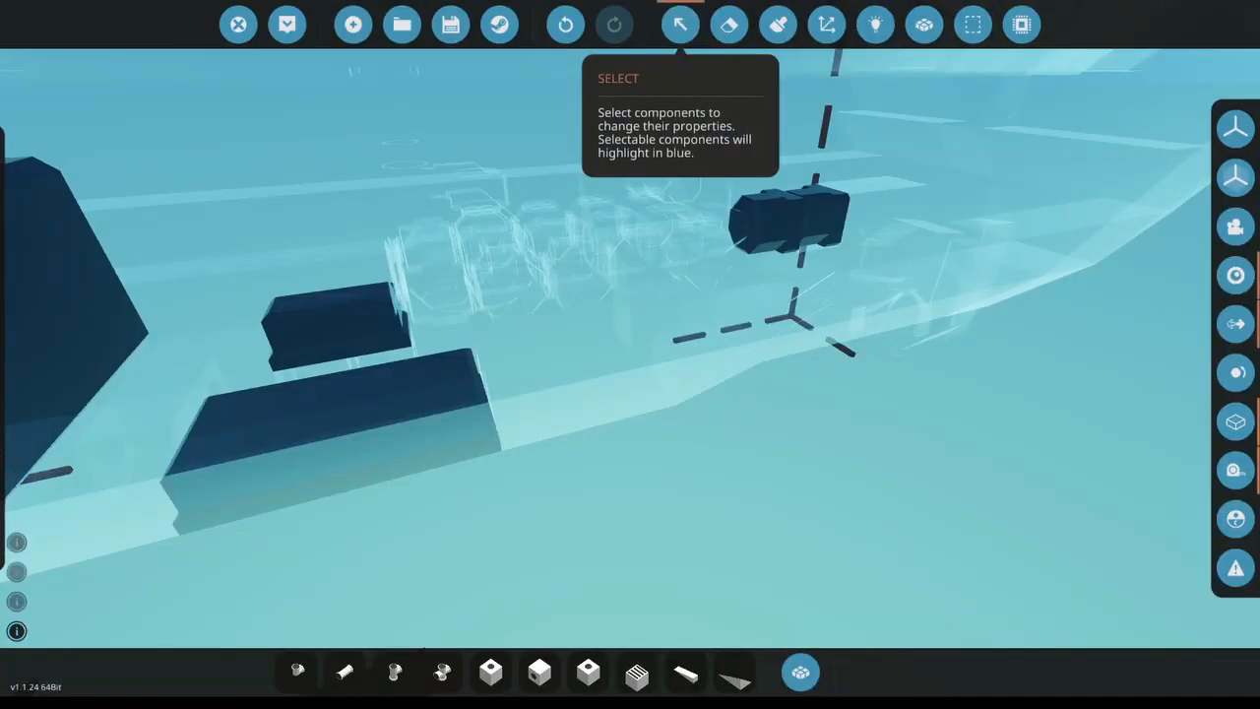
Show the gearbox properties with Ratio Off and Ratio On both at 1:1.
{"action": "left_click", "coordinate": [788, 216]}
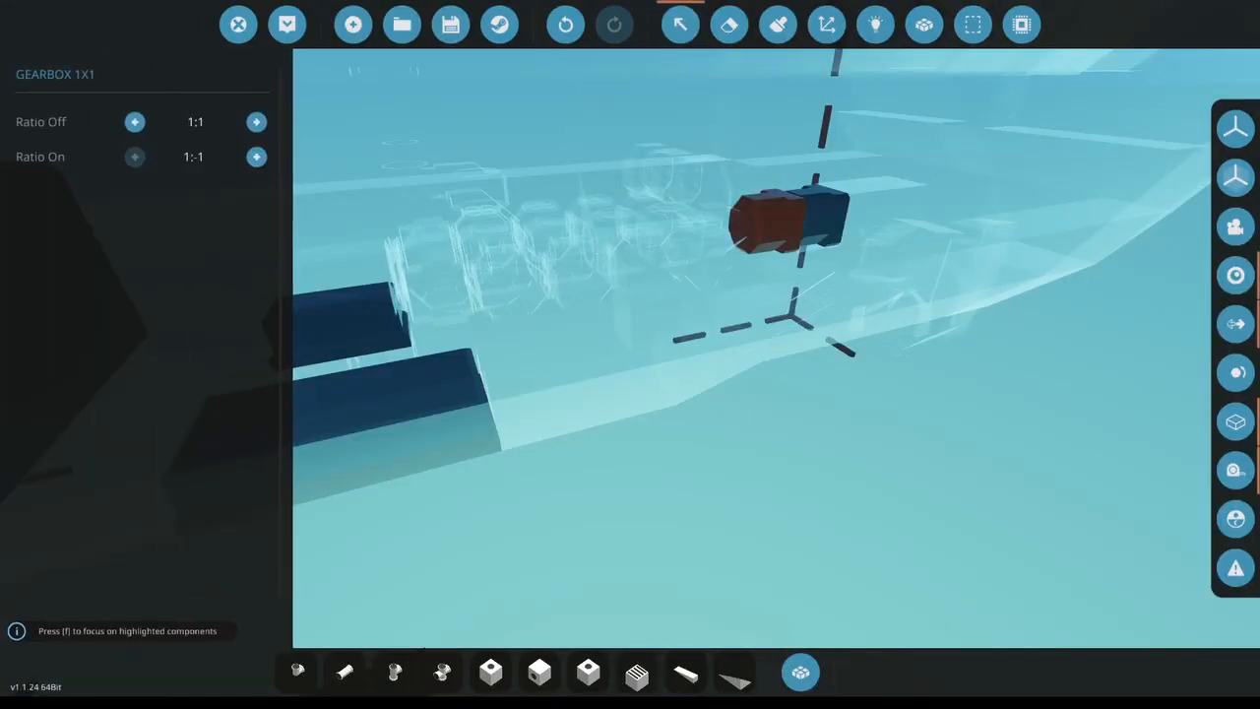
{"action": "left_click", "coordinate": [875, 24]}
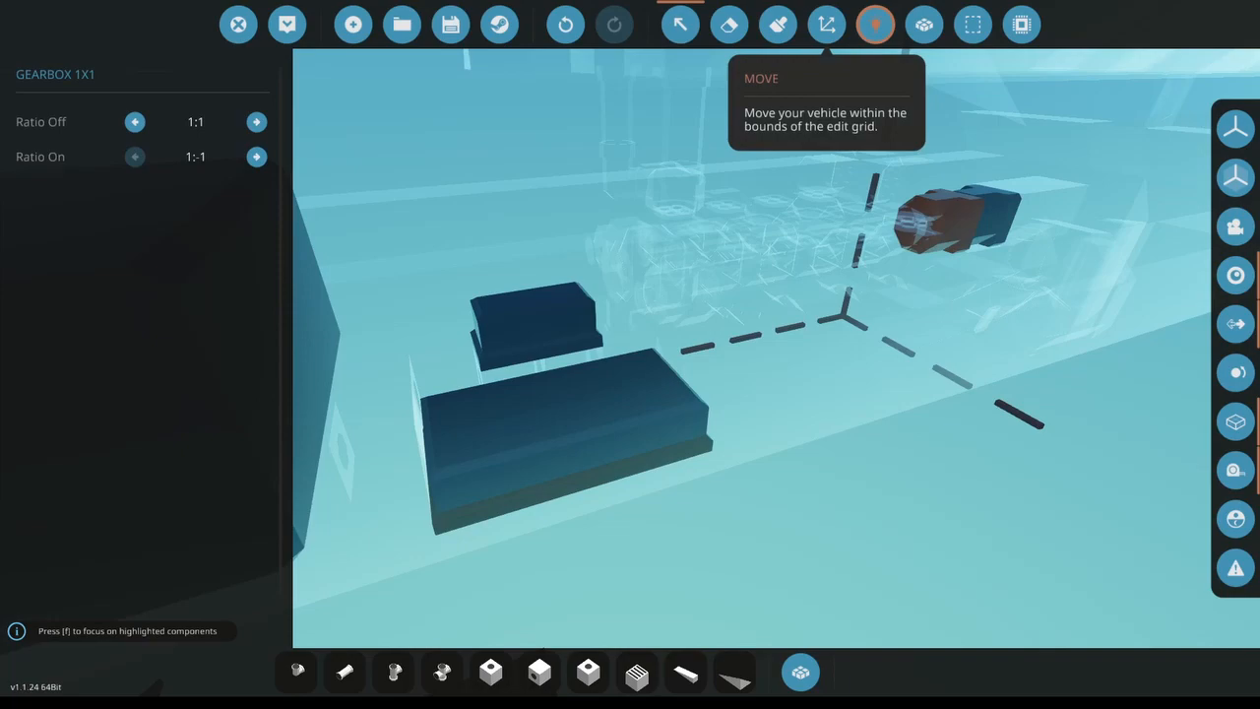
{"action": "left_click", "coordinate": [874, 23]}
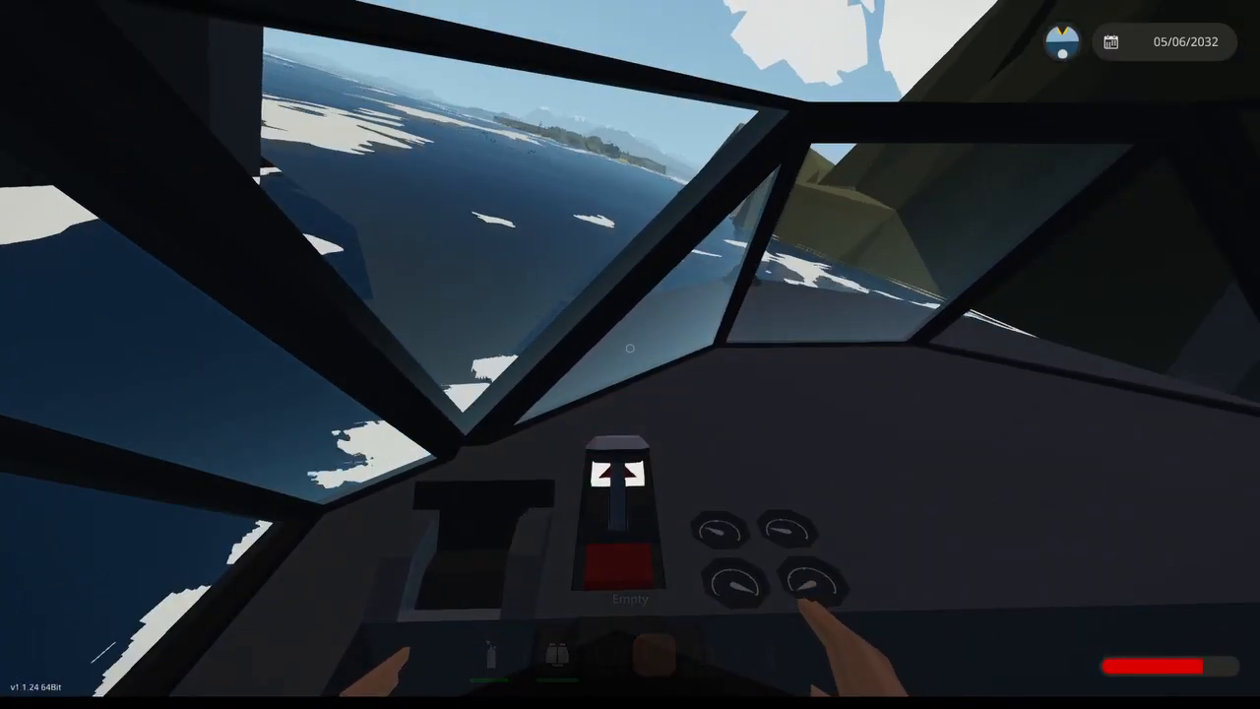
Lower the Sounds volume slider to 10% in the game menu.
{"action": "key", "text": "Escape"}
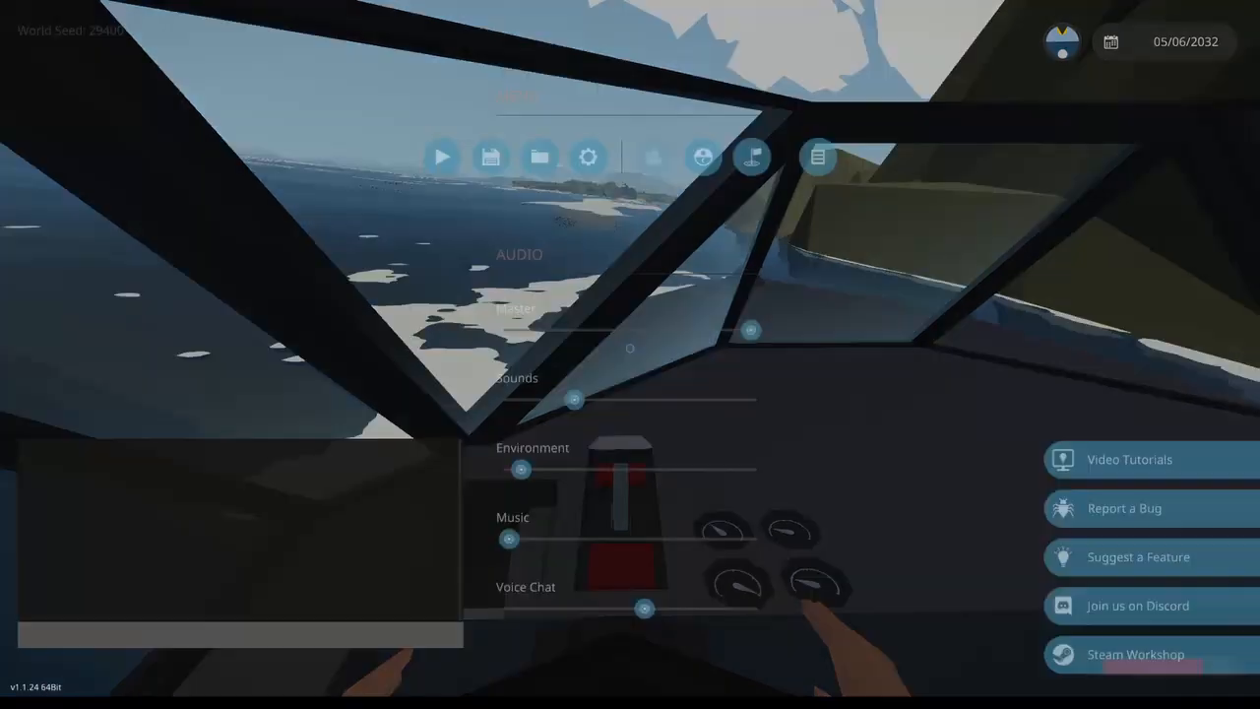
{"action": "left_click_drag", "start_coordinate": [576, 398], "coordinate": [547, 397]}
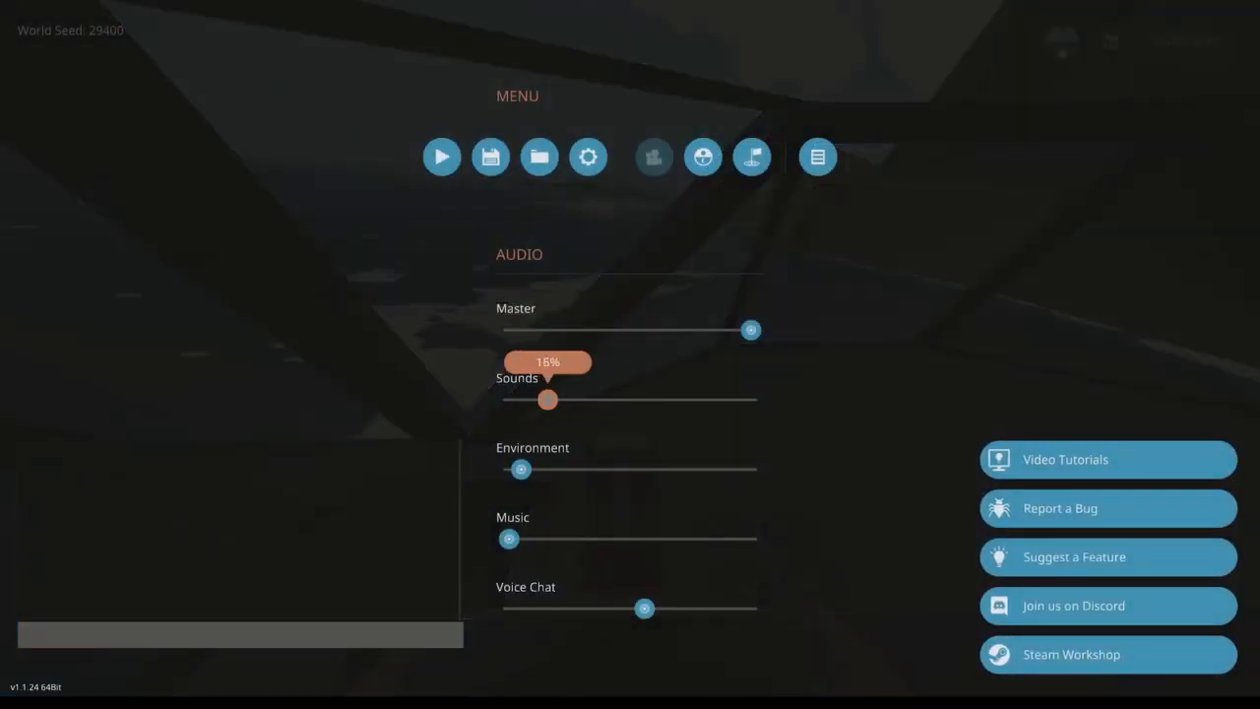
{"action": "left_click", "coordinate": [441, 158]}
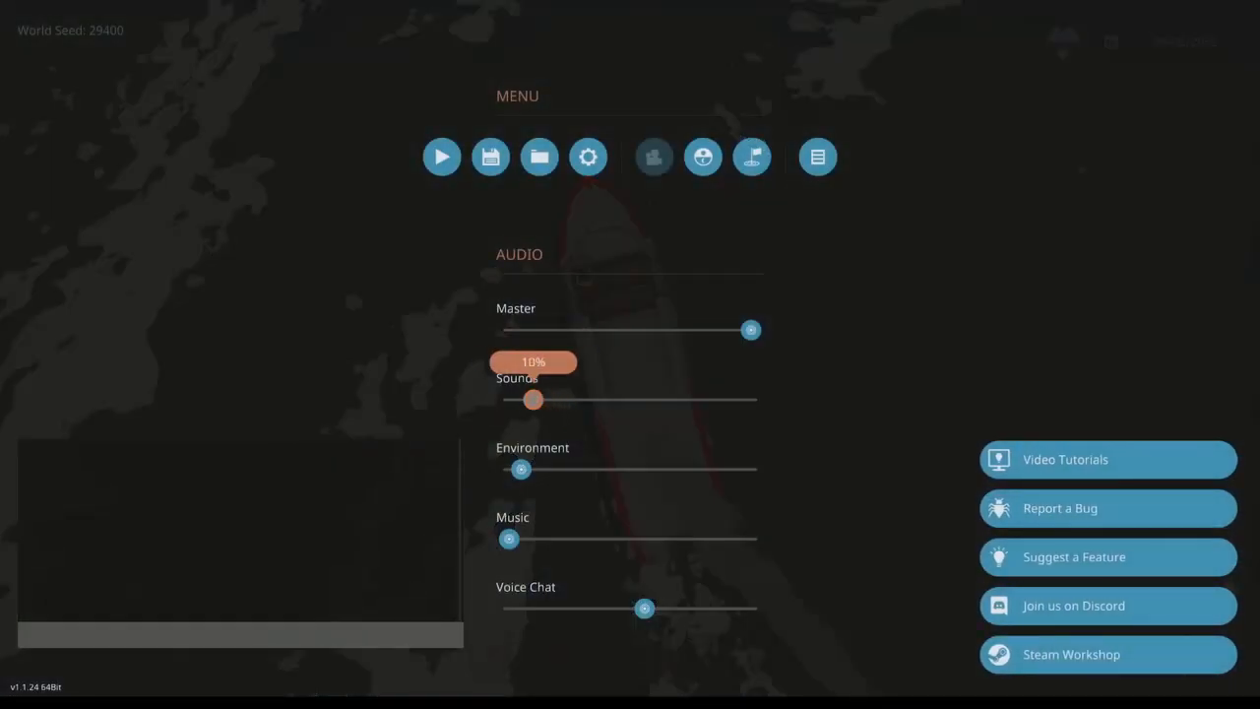
{"action": "left_click_drag", "start_coordinate": [532, 398], "coordinate": [516, 398]}
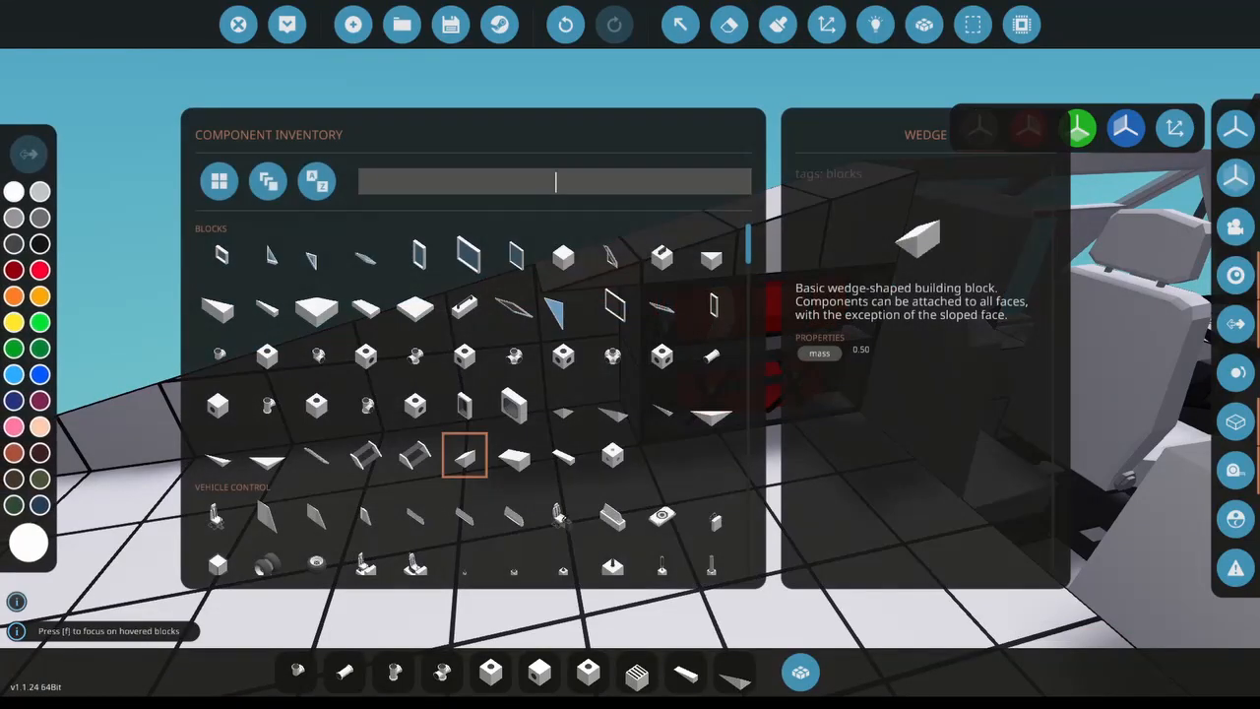
Search the Component Inventory for "weld" to find the Welding Torch equipment inventory.
{"action": "type", "text": "weld"}
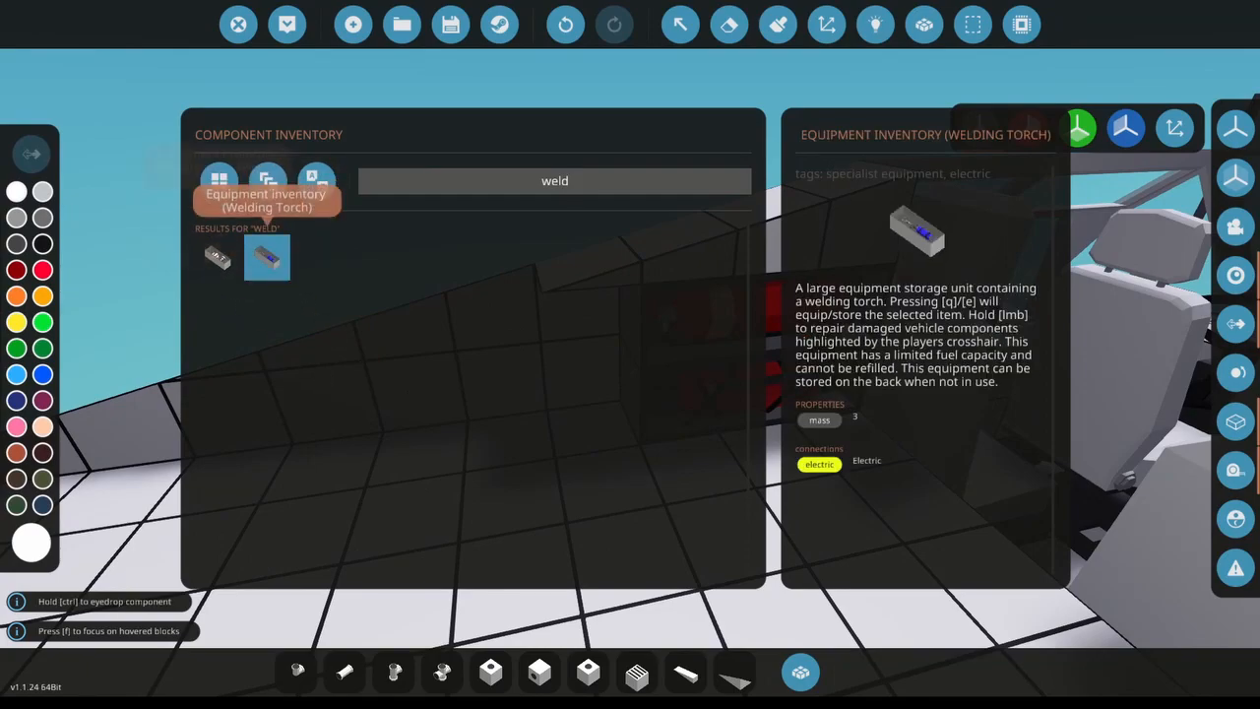